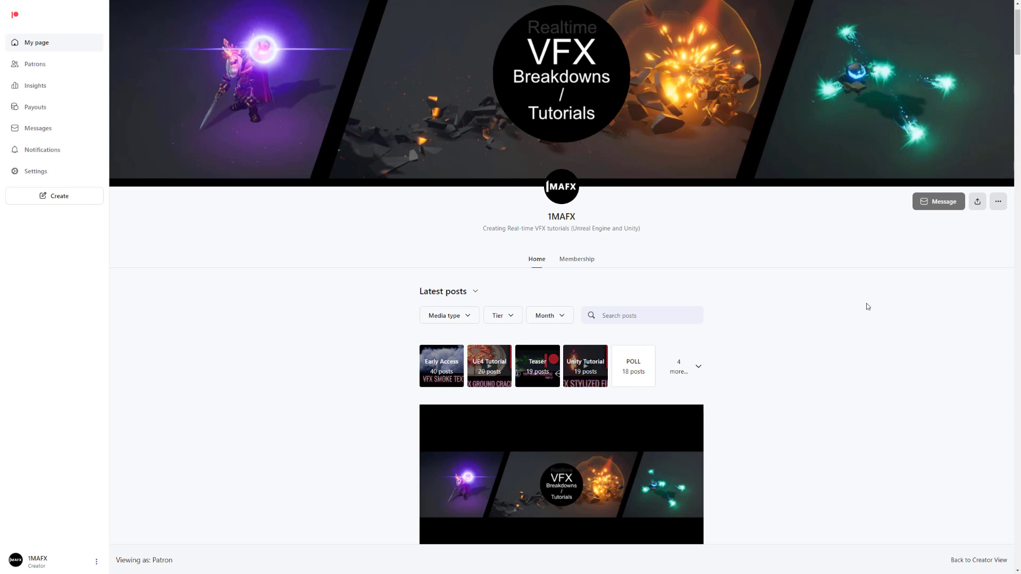
{"action": "mouse_move", "coordinate": [330, 192]}
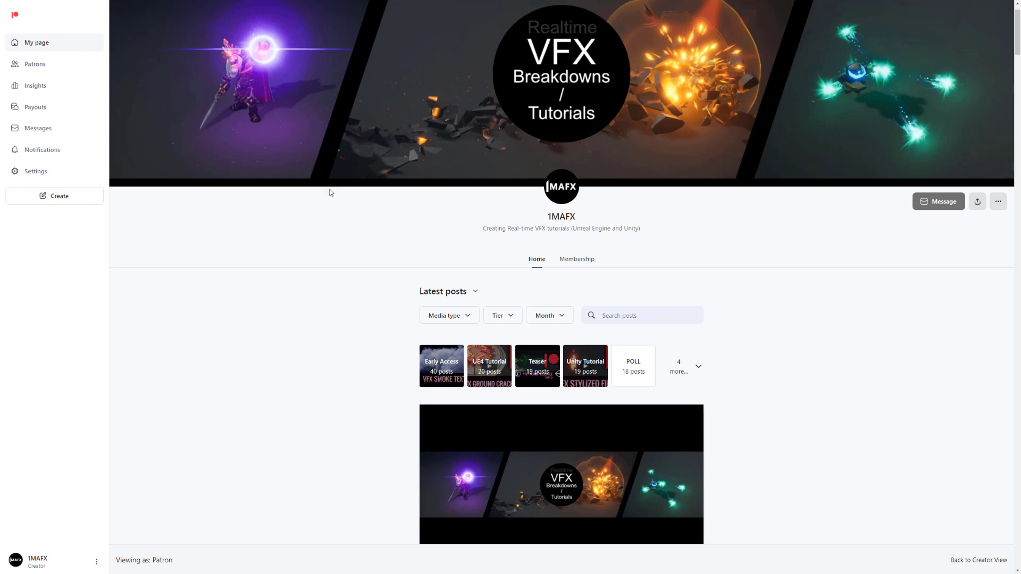
{"action": "mouse_move", "coordinate": [374, 297]}
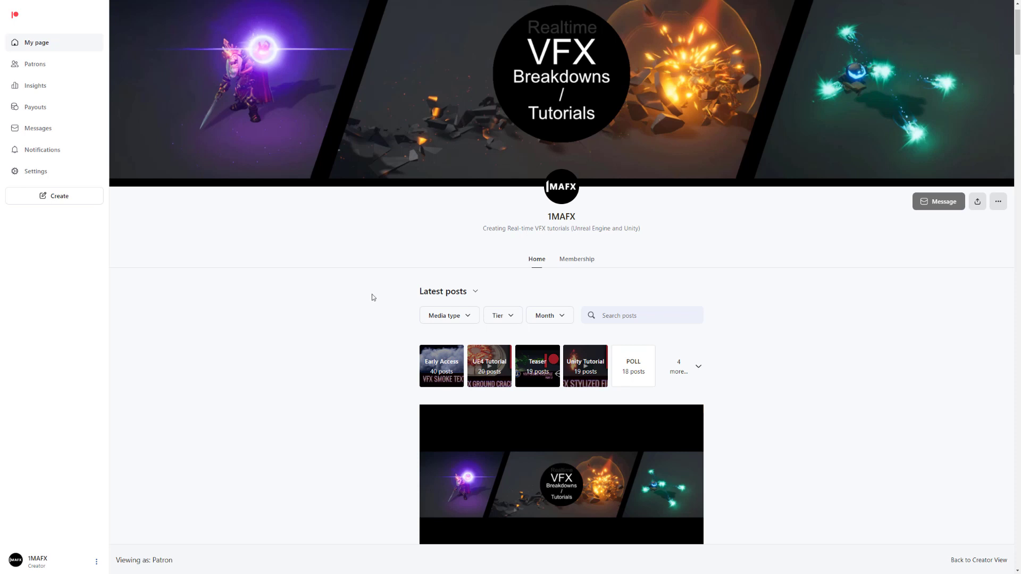
- Scroll down and expand '4 more' to reveal Tier 3 Files, Reading List, Free Files and Q&A tags
{"action": "scroll", "scroll_direction": "down", "scroll_amount": 3}
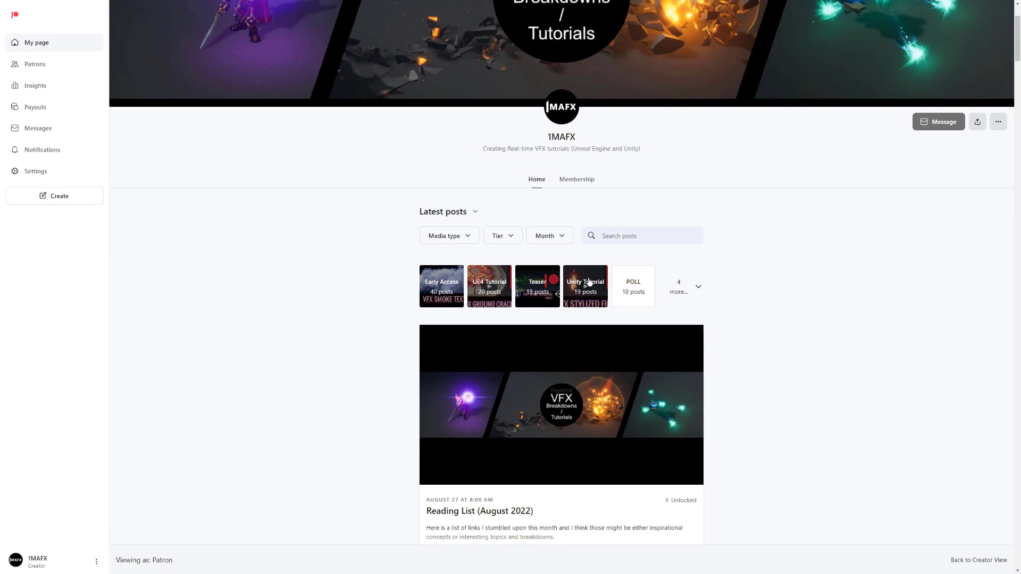
{"action": "mouse_move", "coordinate": [688, 298]}
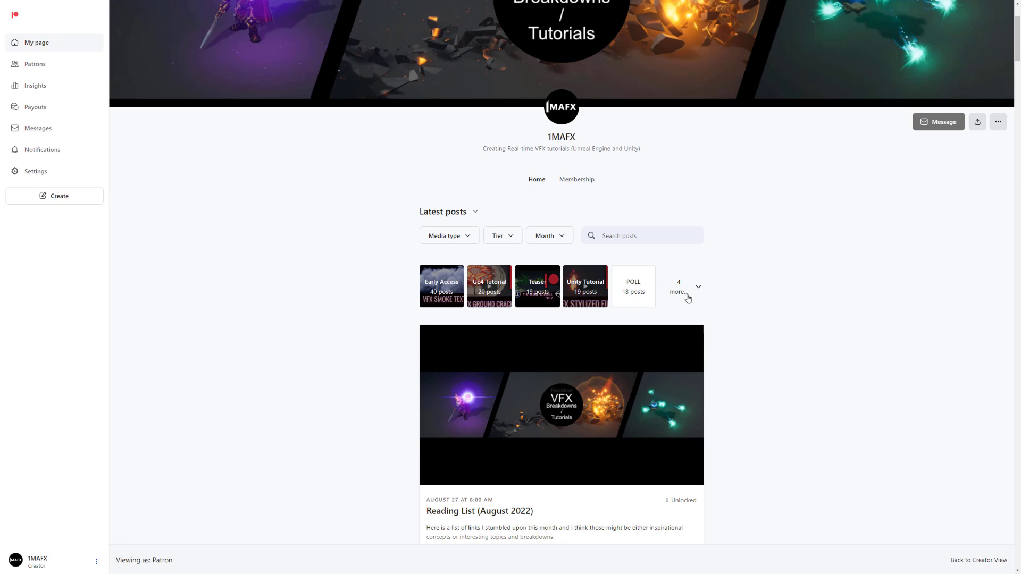
{"action": "left_click", "coordinate": [683, 287]}
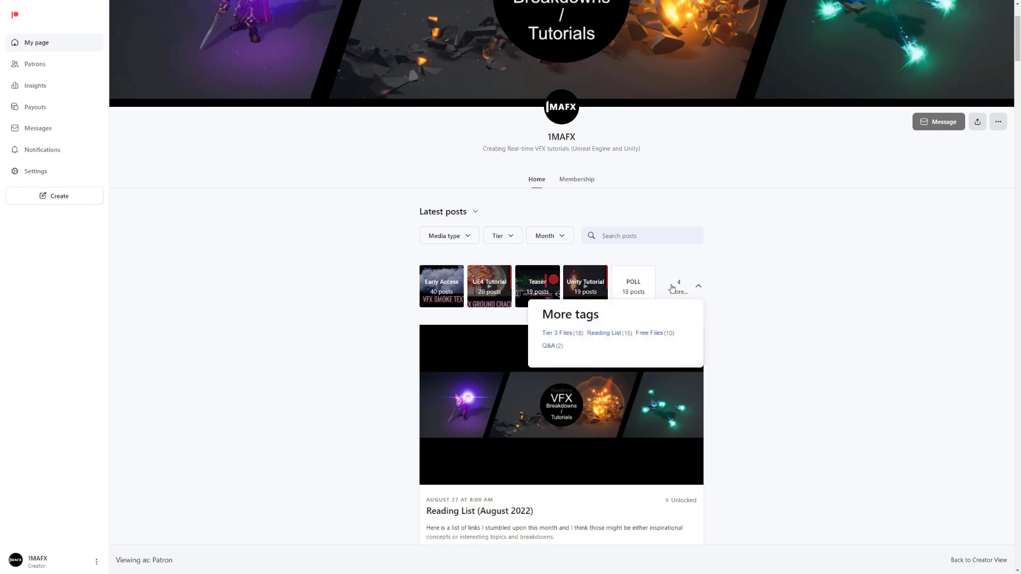
{"action": "mouse_move", "coordinate": [555, 337]}
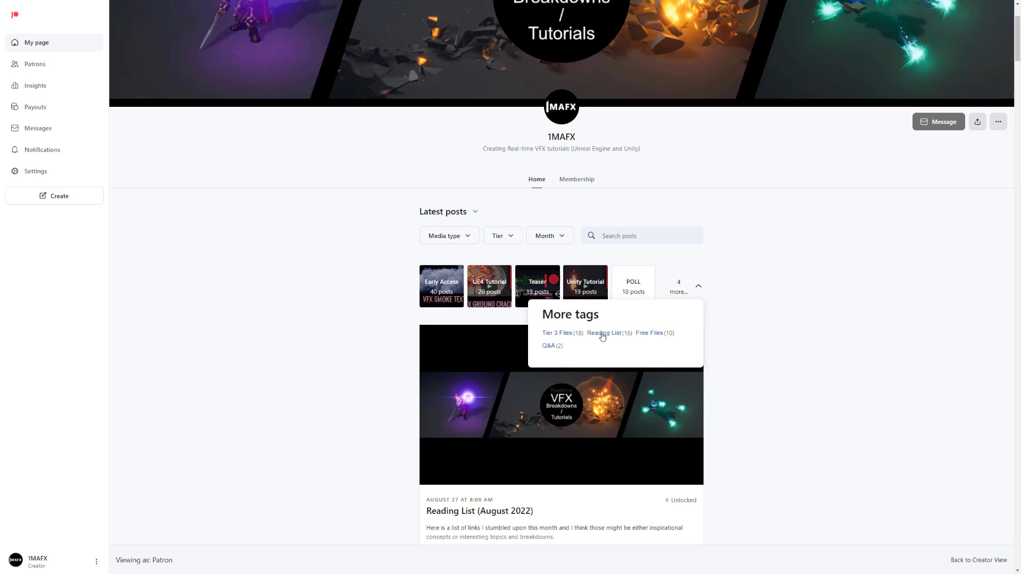
{"action": "mouse_move", "coordinate": [604, 339]}
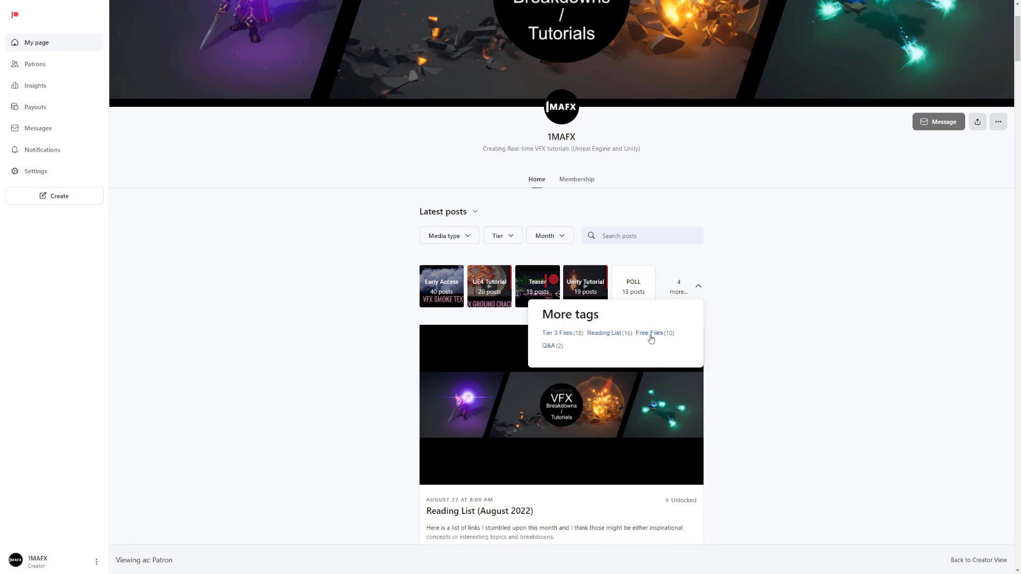
{"action": "mouse_move", "coordinate": [572, 355]}
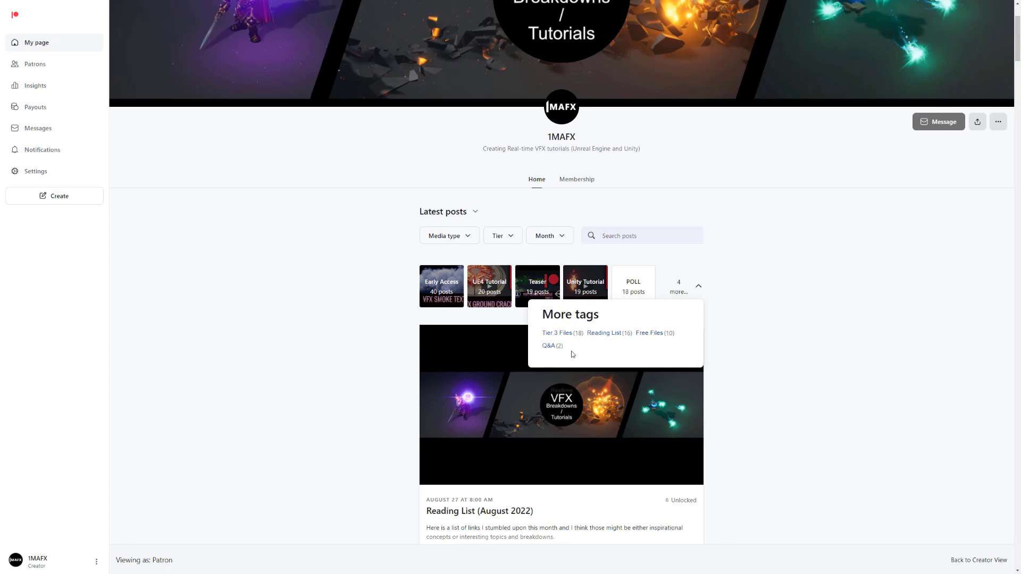
{"action": "mouse_move", "coordinate": [548, 345]}
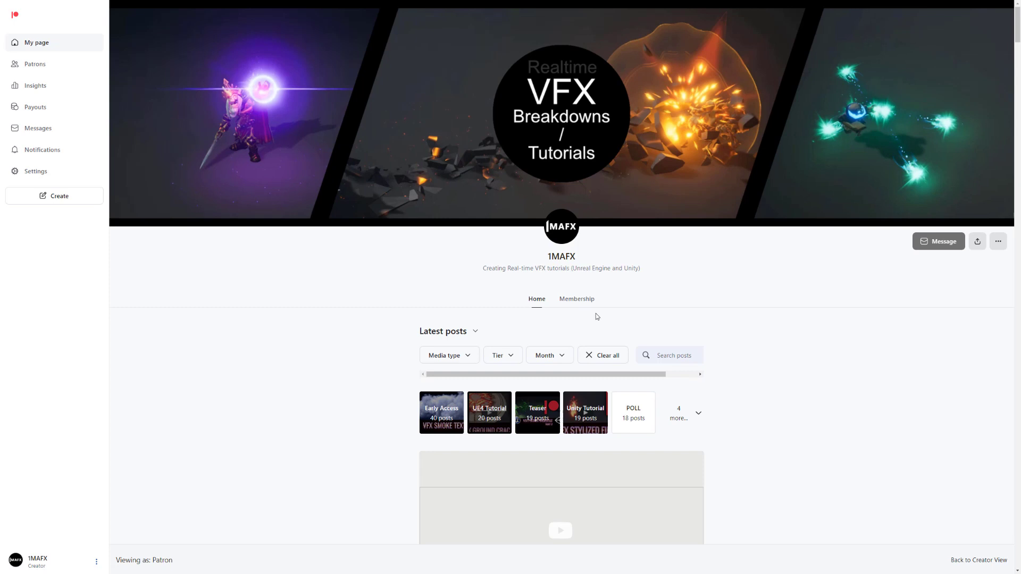
{"action": "scroll", "scroll_direction": "down", "scroll_amount": 3}
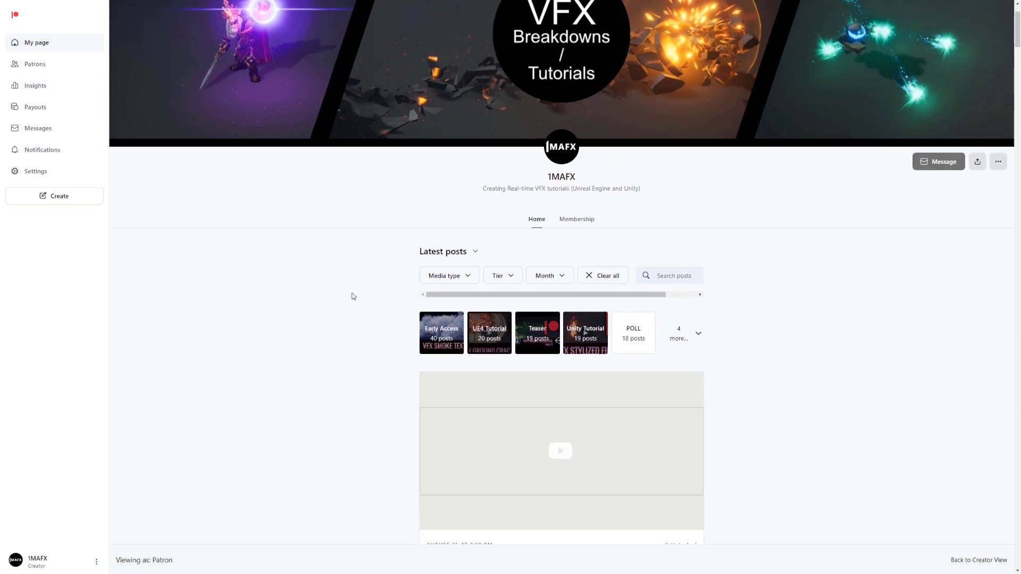
{"action": "scroll", "scroll_direction": "down", "scroll_amount": 3}
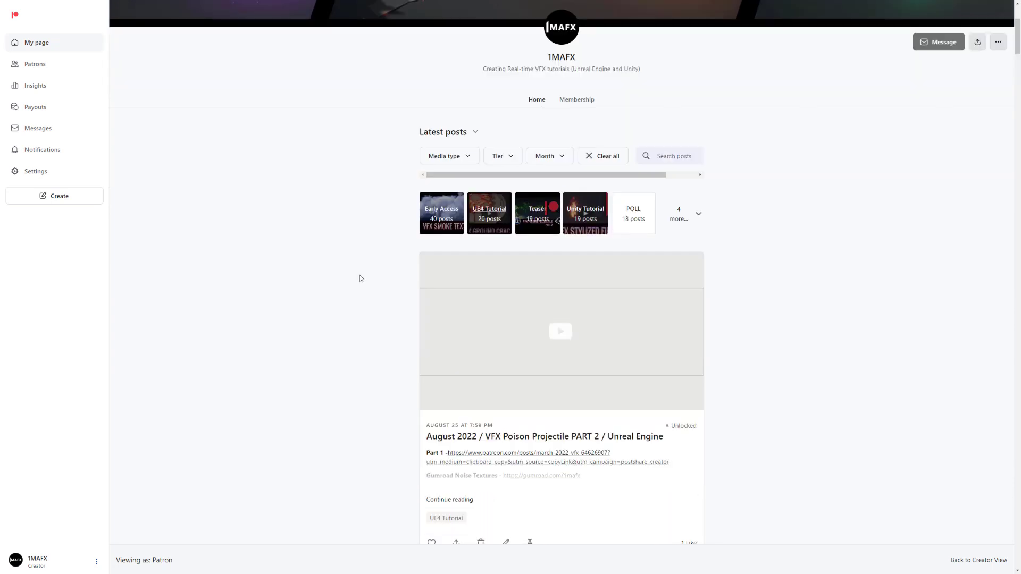
{"action": "scroll", "scroll_direction": "down", "scroll_amount": 3}
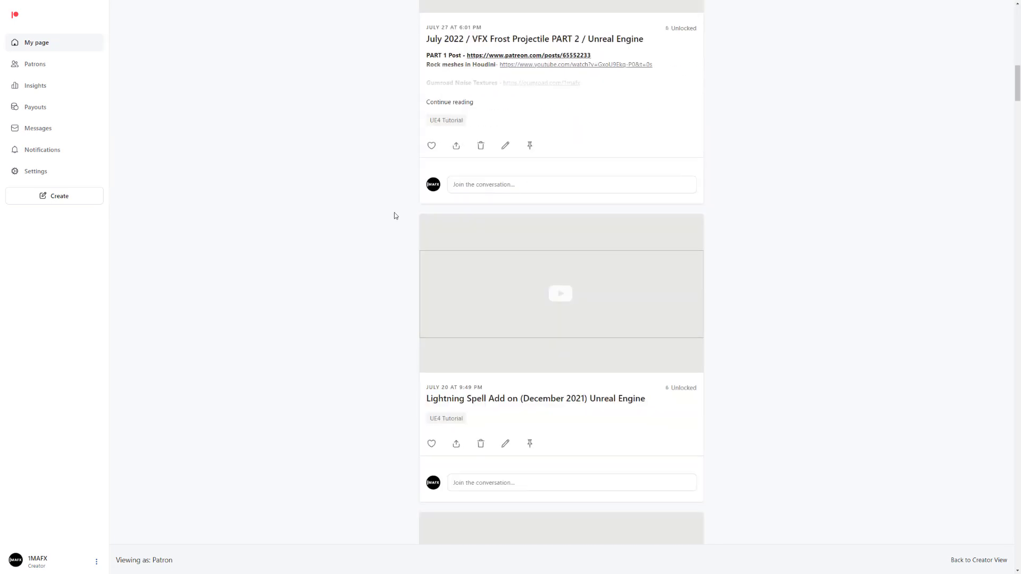
{"action": "scroll", "scroll_direction": "down", "scroll_amount": 3}
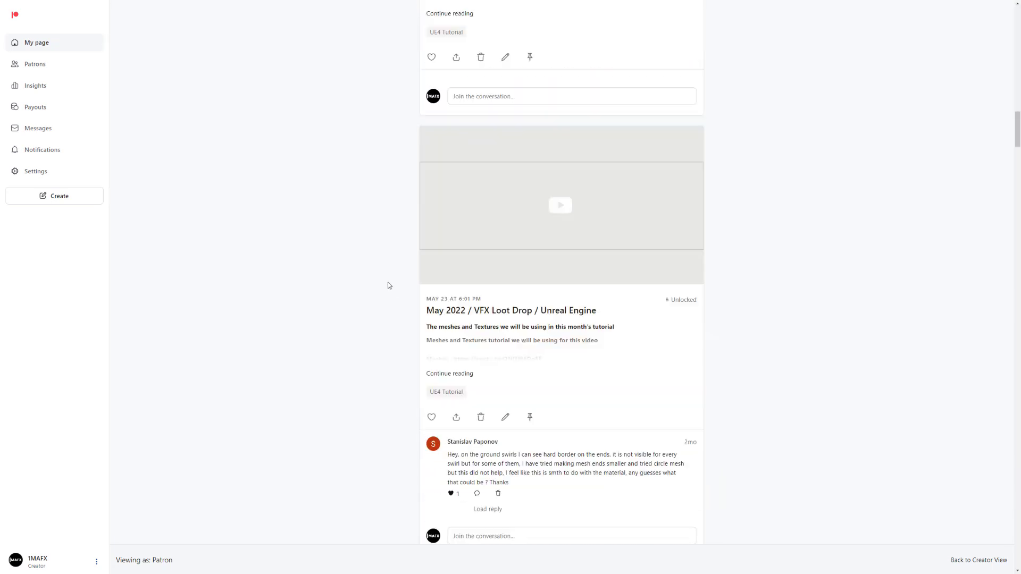
{"action": "scroll", "scroll_direction": "down", "scroll_amount": 3}
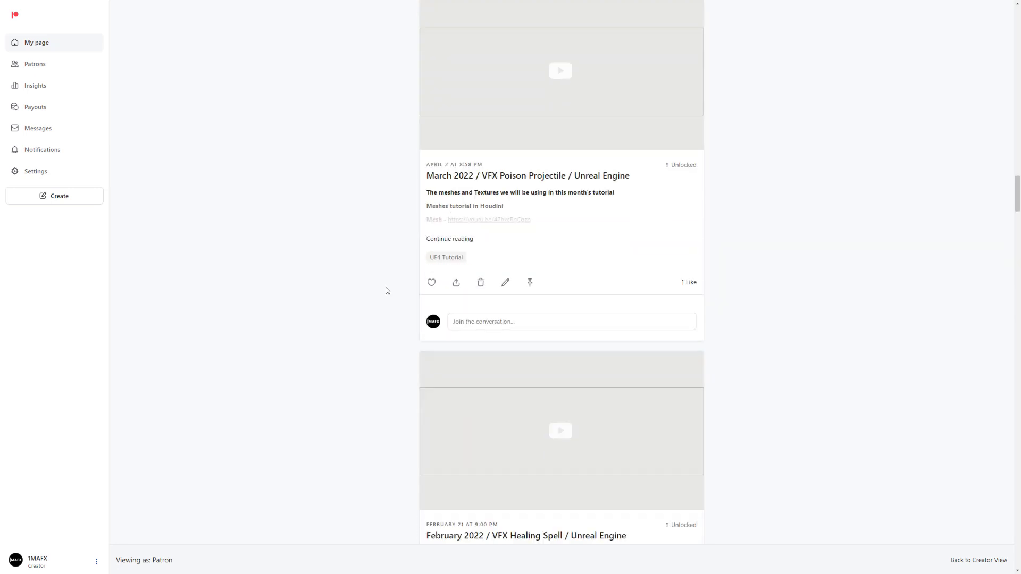
{"action": "scroll", "scroll_direction": "down", "scroll_amount": 3}
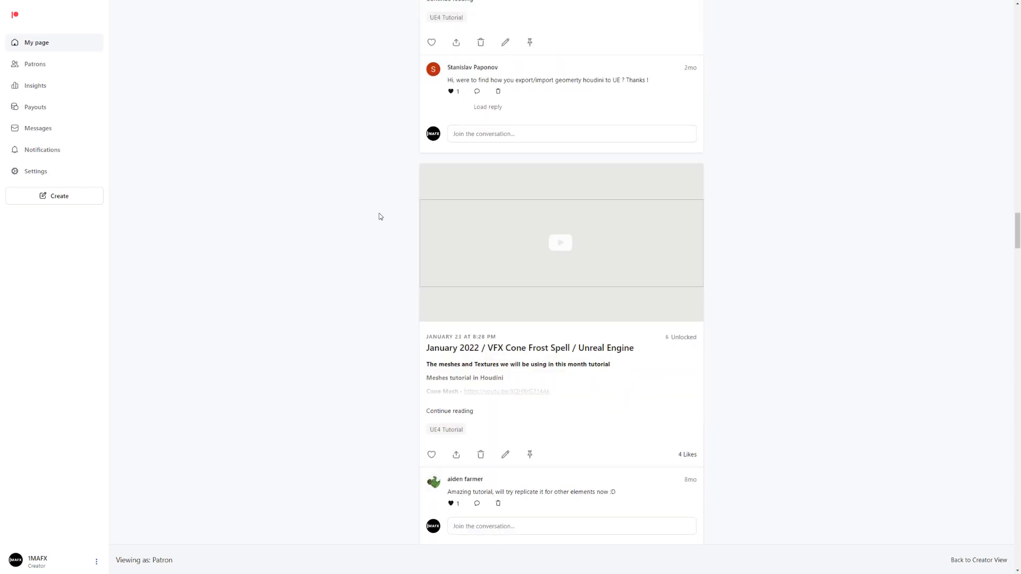
{"action": "scroll", "scroll_direction": "down", "scroll_amount": 3}
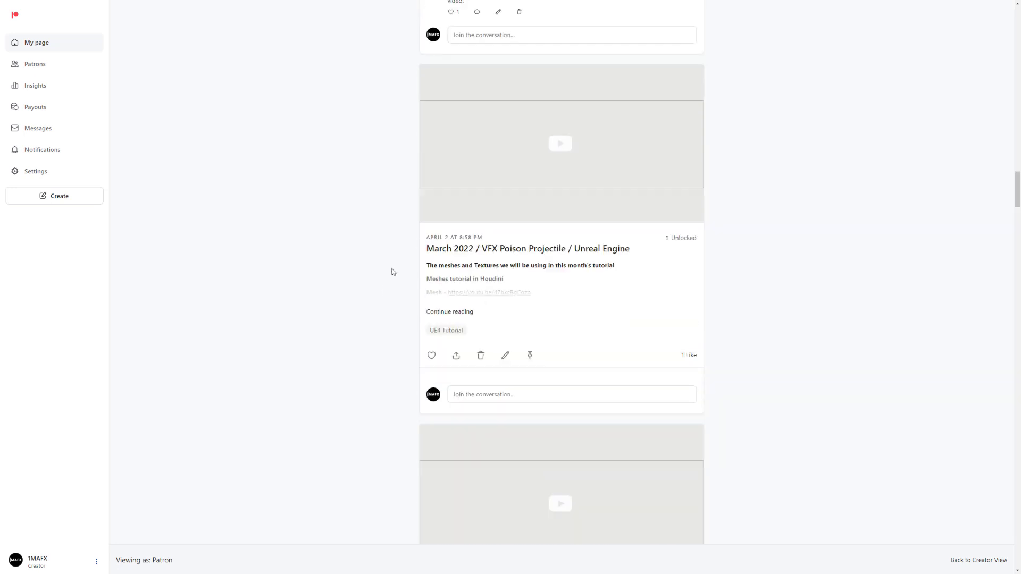
{"action": "scroll", "scroll_direction": "up", "scroll_amount": 3}
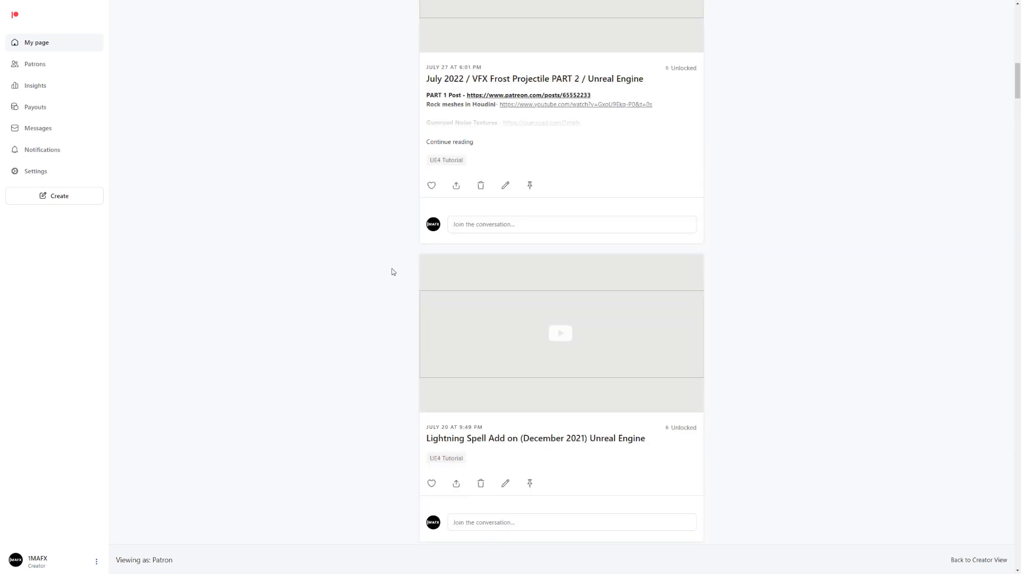
{"action": "scroll", "scroll_direction": "up", "scroll_amount": 3}
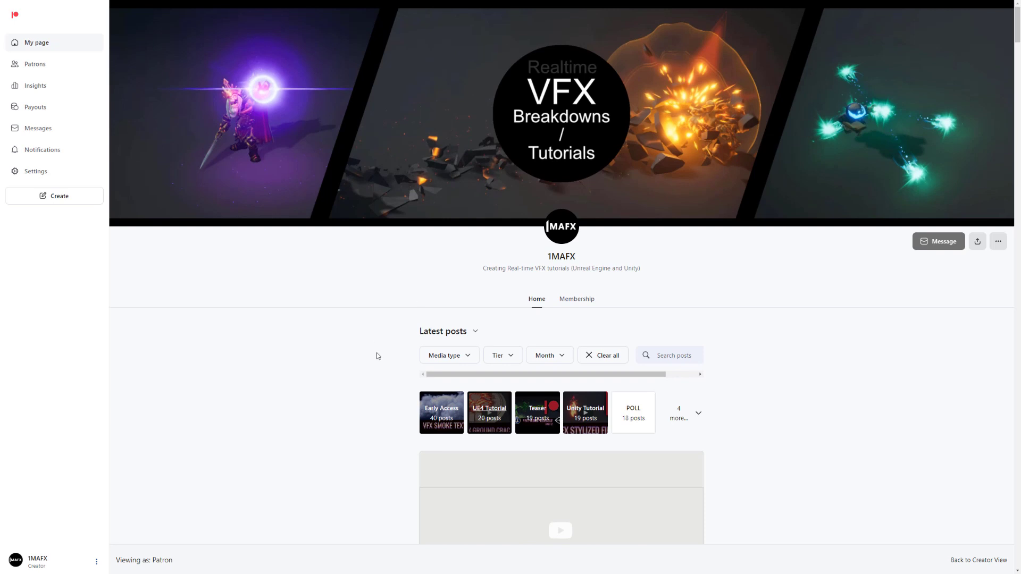
{"action": "mouse_move", "coordinate": [393, 336]}
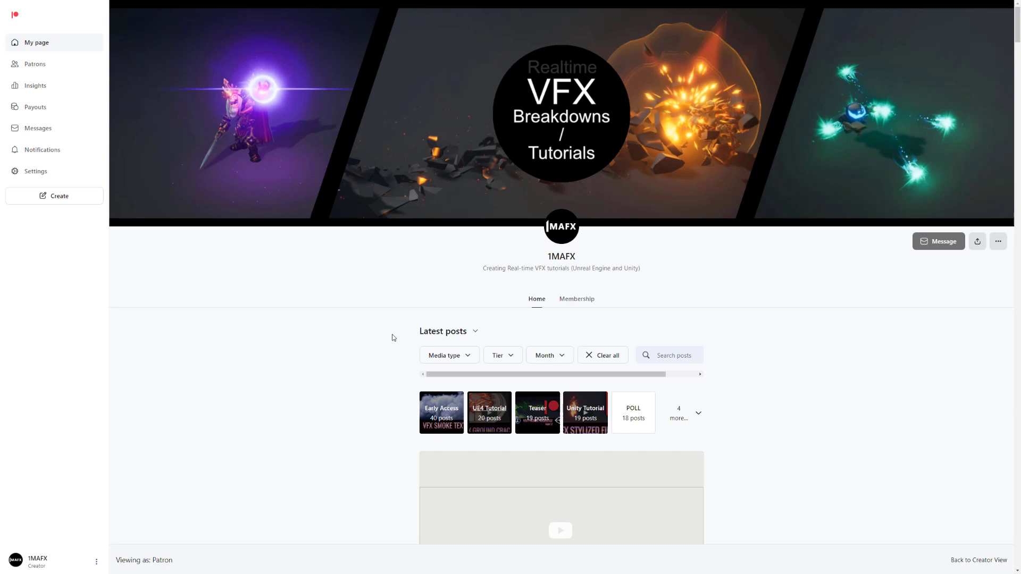
{"action": "mouse_move", "coordinate": [413, 311]}
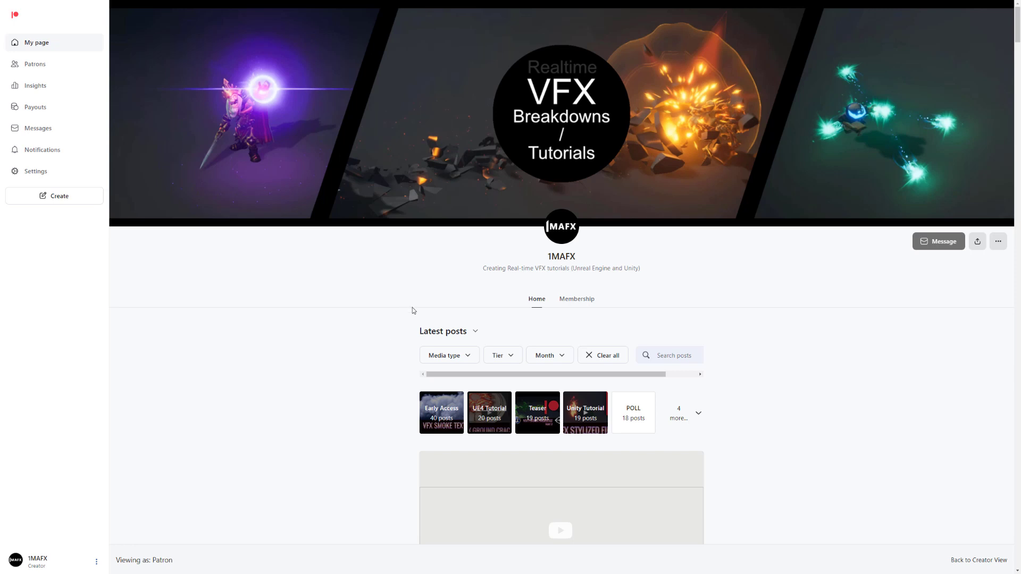
{"action": "mouse_move", "coordinate": [407, 337]}
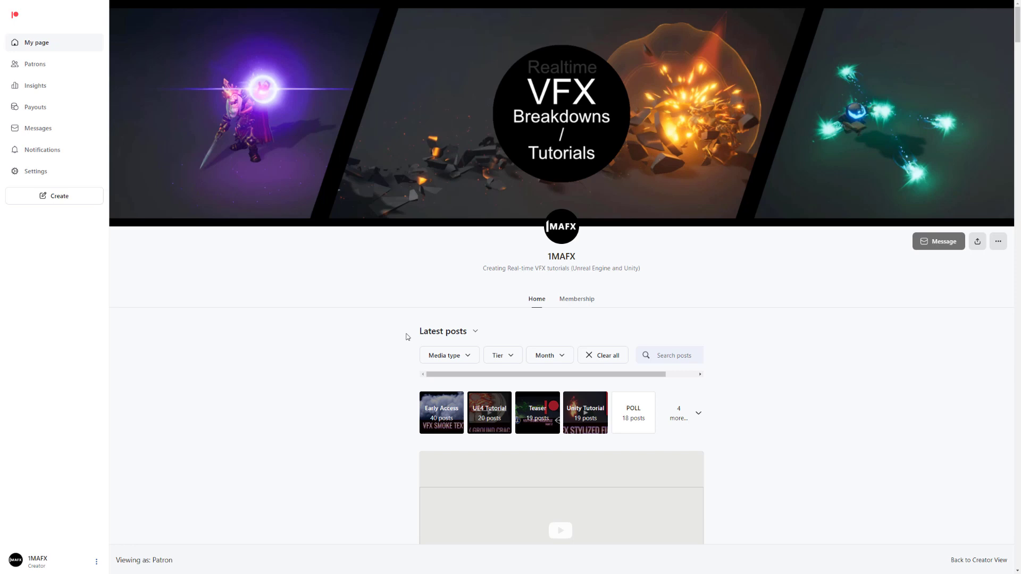
- Scroll through more UE4 Tutorial posts, then return to the 1MAFX page header
{"action": "scroll", "scroll_direction": "down", "scroll_amount": 3}
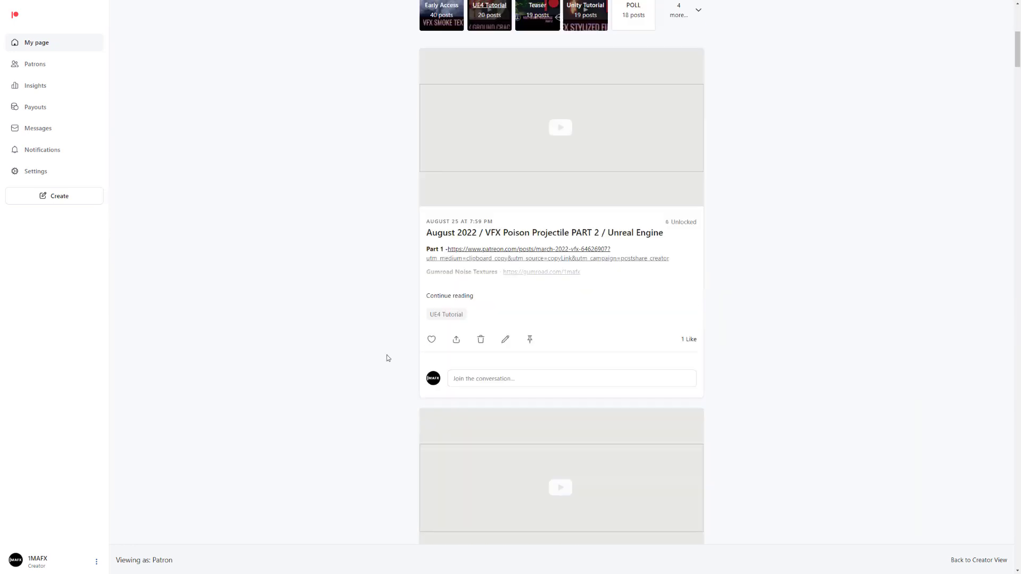
{"action": "scroll", "scroll_direction": "down", "scroll_amount": 3}
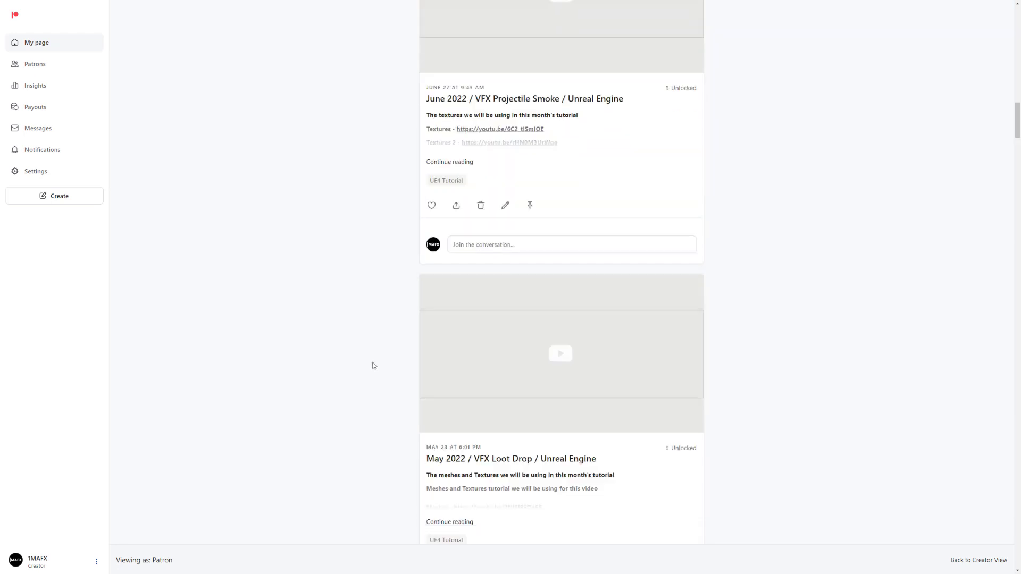
{"action": "scroll", "scroll_direction": "up", "scroll_amount": 3}
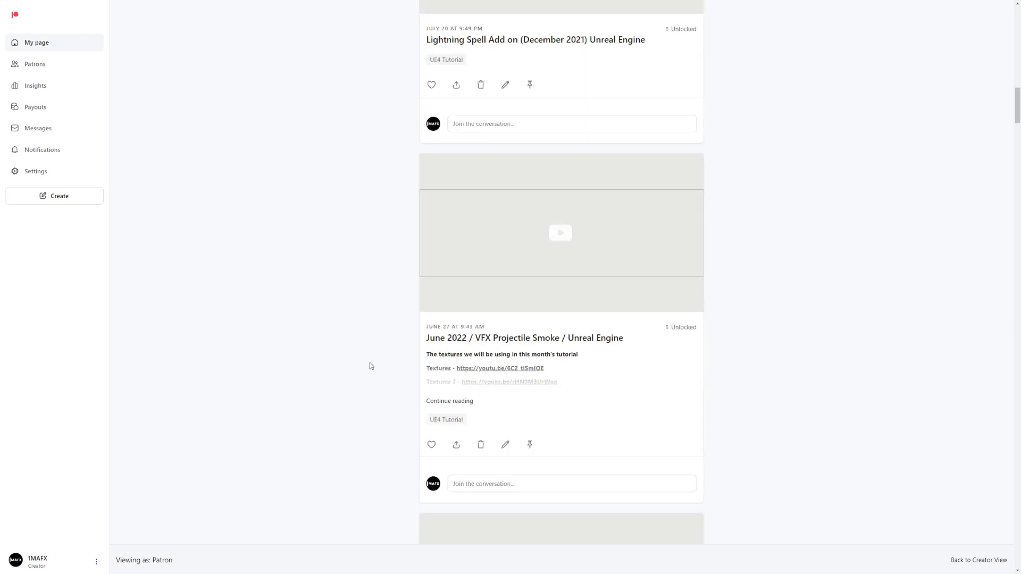
{"action": "scroll", "scroll_direction": "up", "scroll_amount": 3}
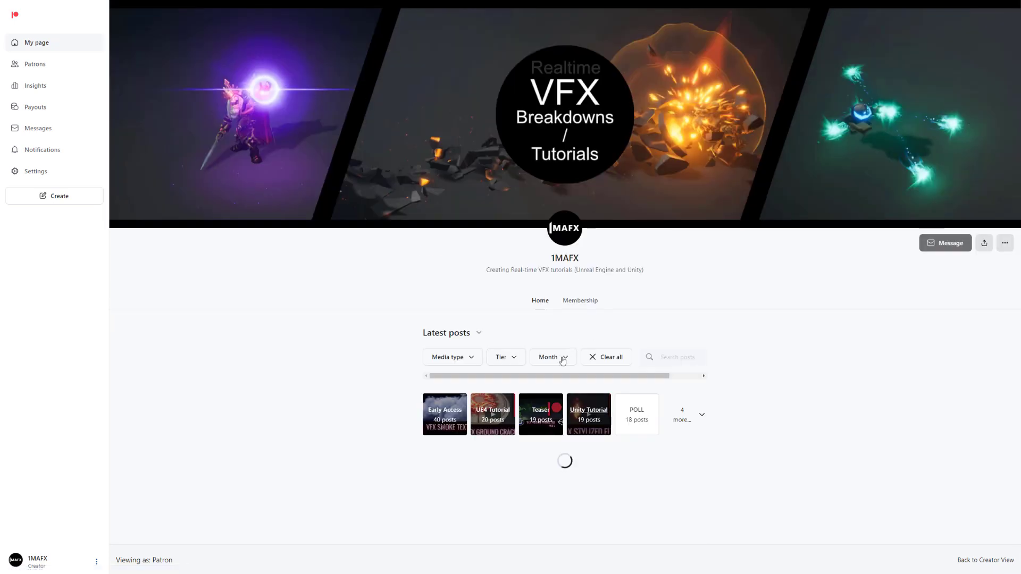
- Scroll the Unity Tutorial posts, including the August and July 2022 projectile tutorials
{"action": "scroll", "scroll_direction": "down", "scroll_amount": 3}
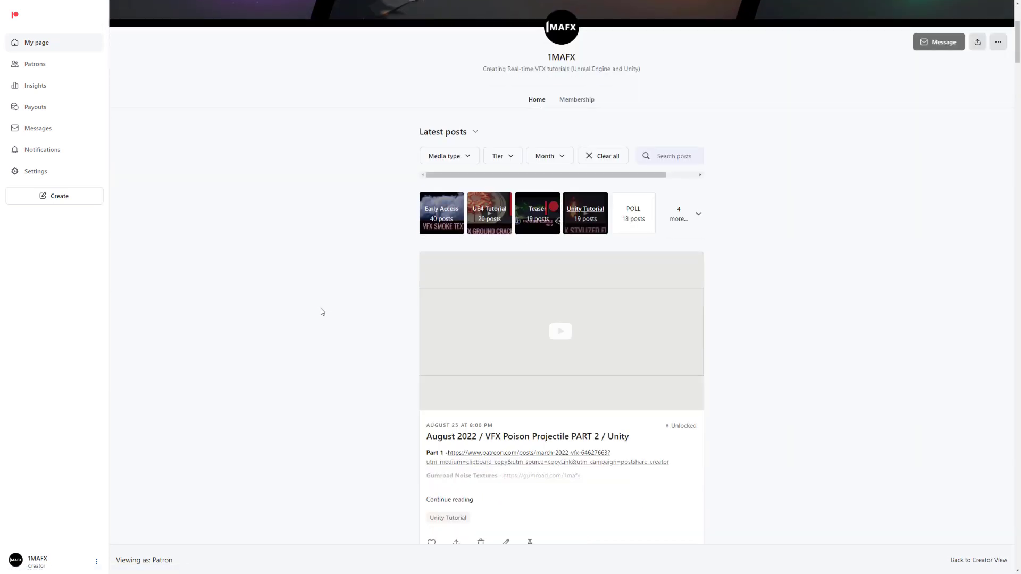
{"action": "scroll", "scroll_direction": "down", "scroll_amount": 3}
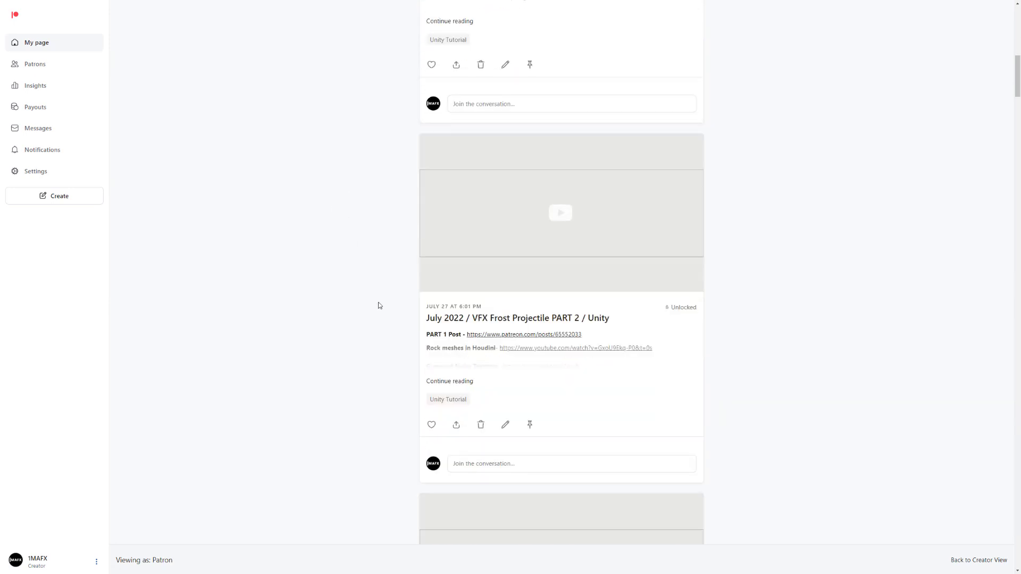
{"action": "scroll", "scroll_direction": "up", "scroll_amount": 3}
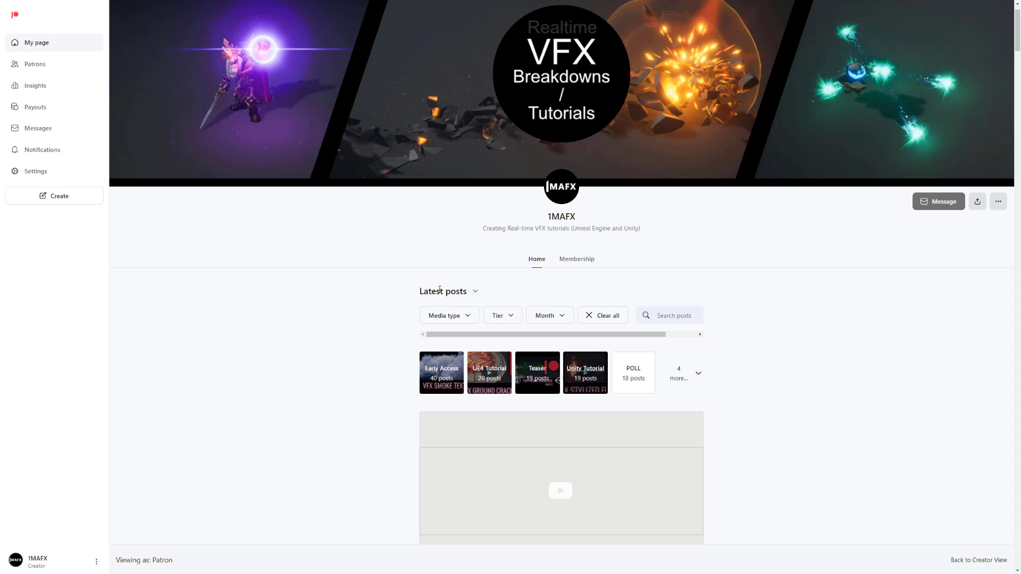
{"action": "mouse_move", "coordinate": [359, 295]}
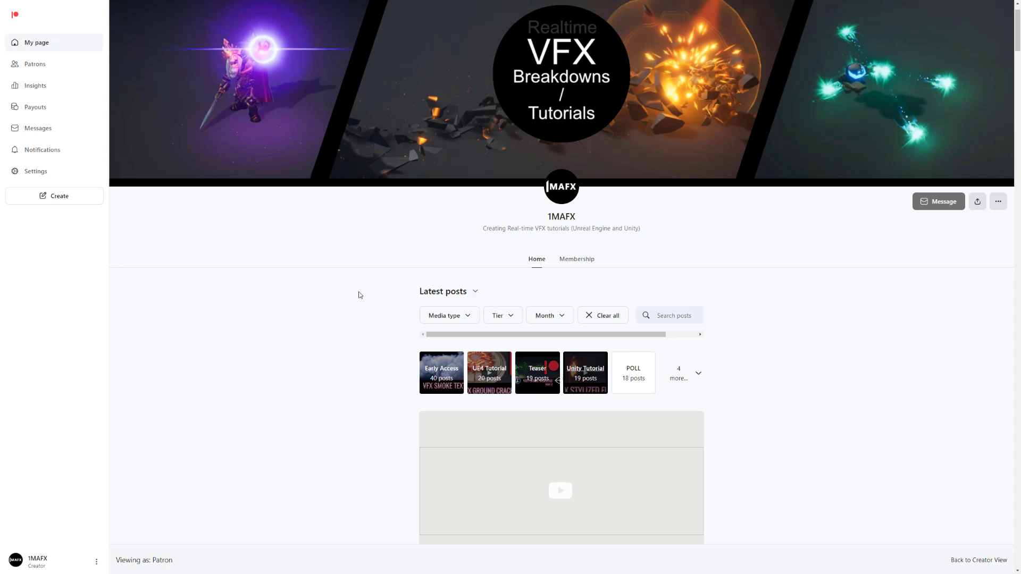